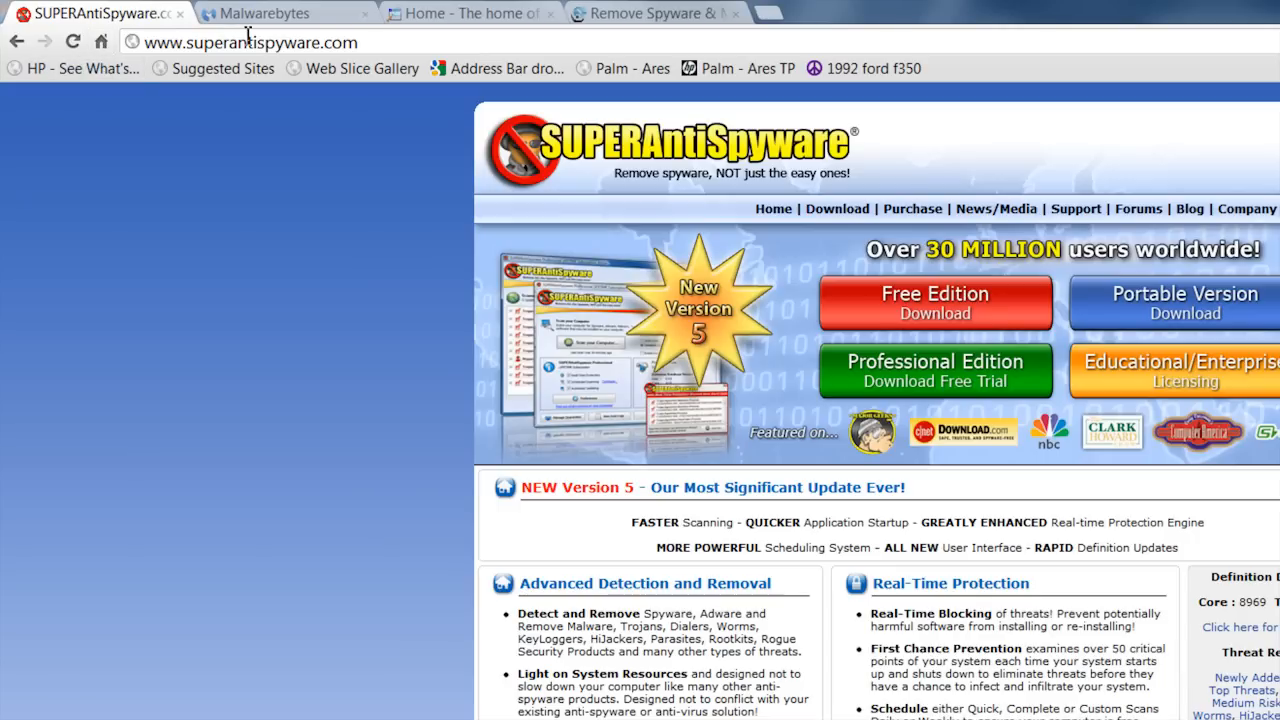
- View the Malwarebytes, Spybot Search & Destroy and final anti-spyware site tabs in turn
left_click(265, 13)
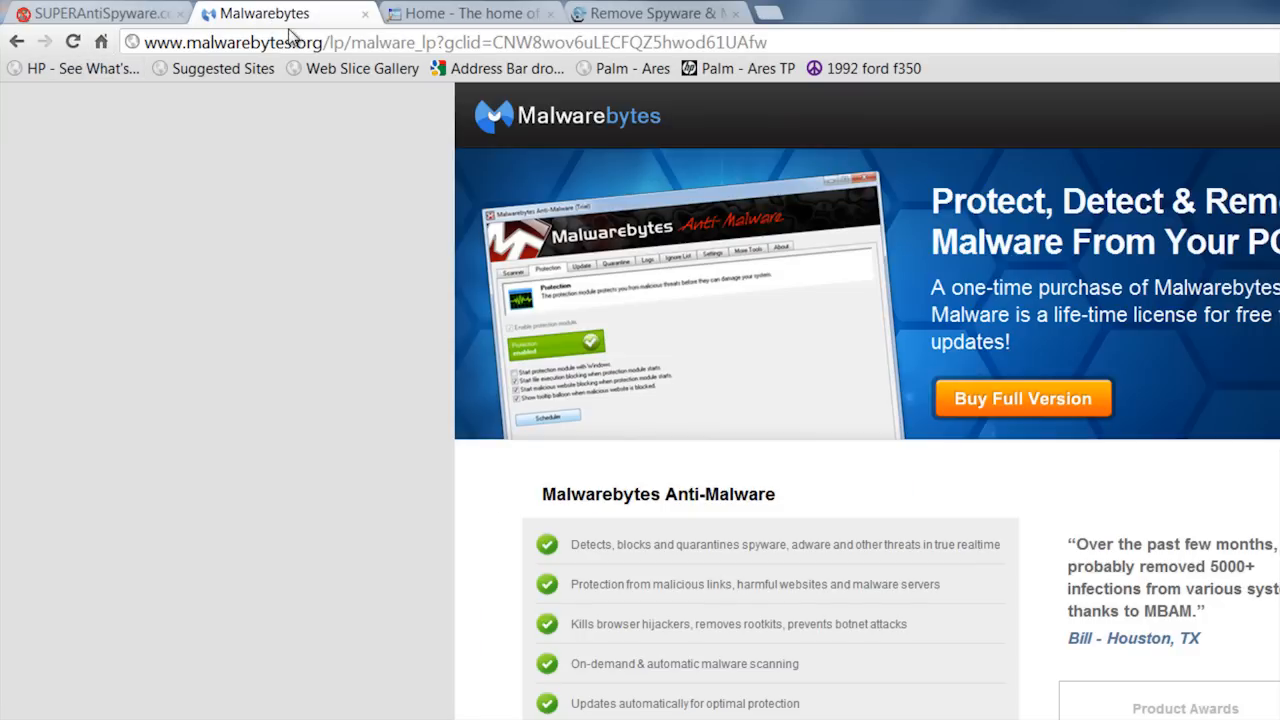
left_click(485, 13)
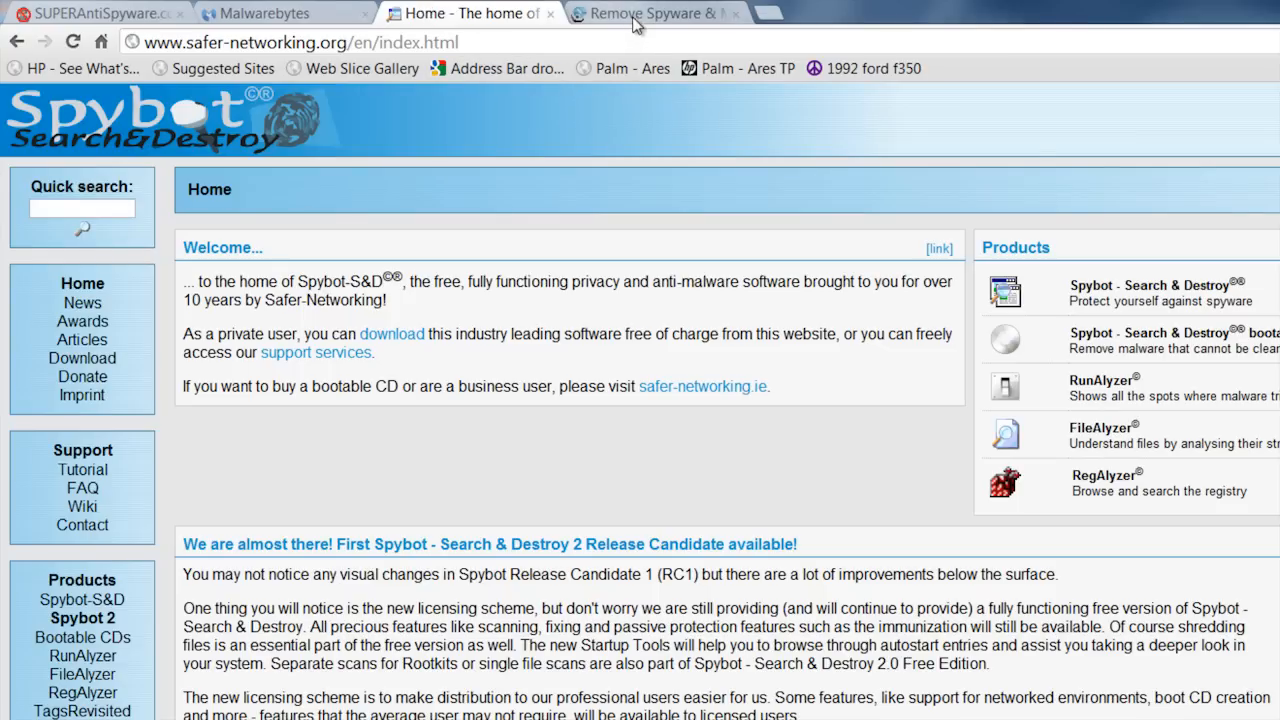
left_click(665, 13)
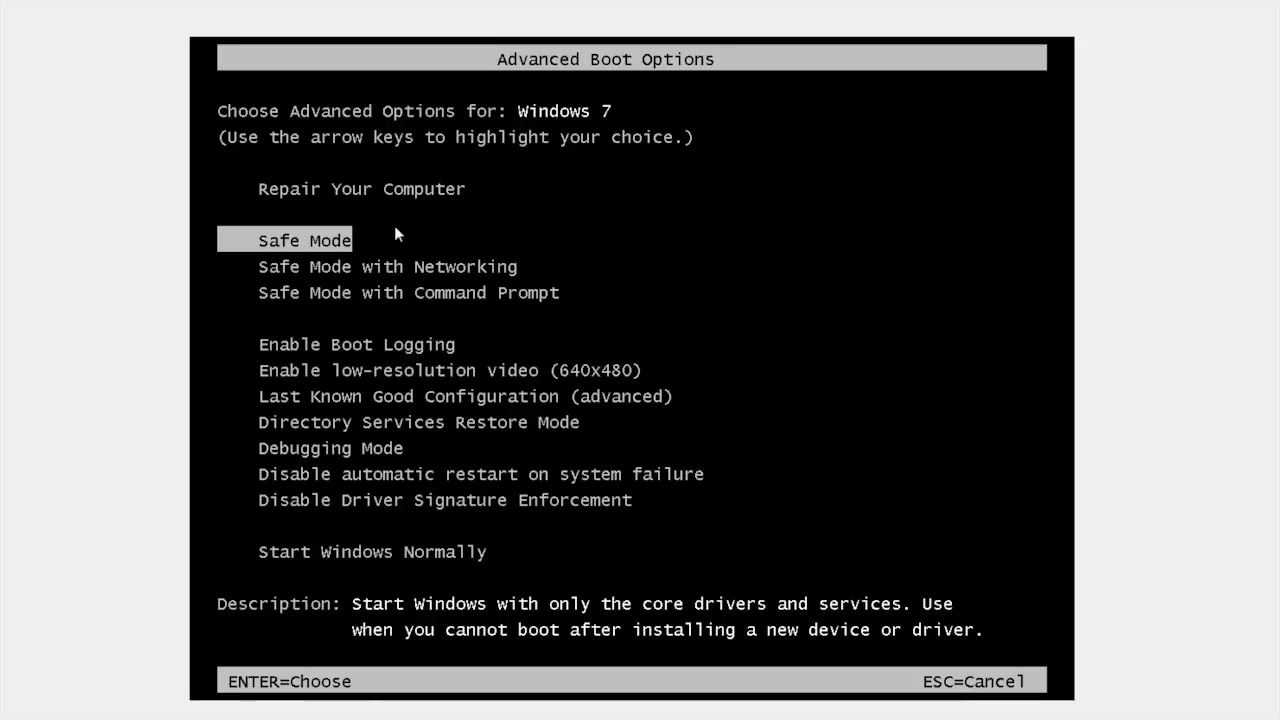
mouse_move(318, 252)
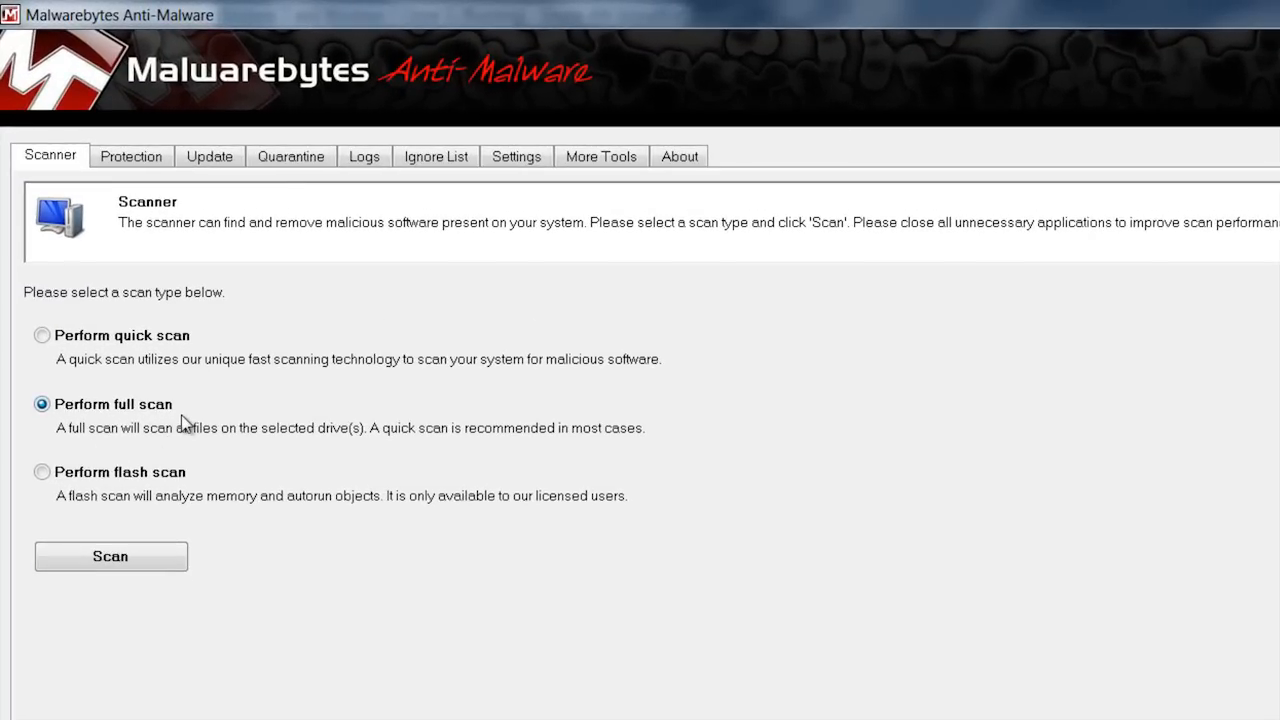
- Select 'Perform quick scan', then switch to 'Perform full scan' on the Scanner tab
left_click(38, 335)
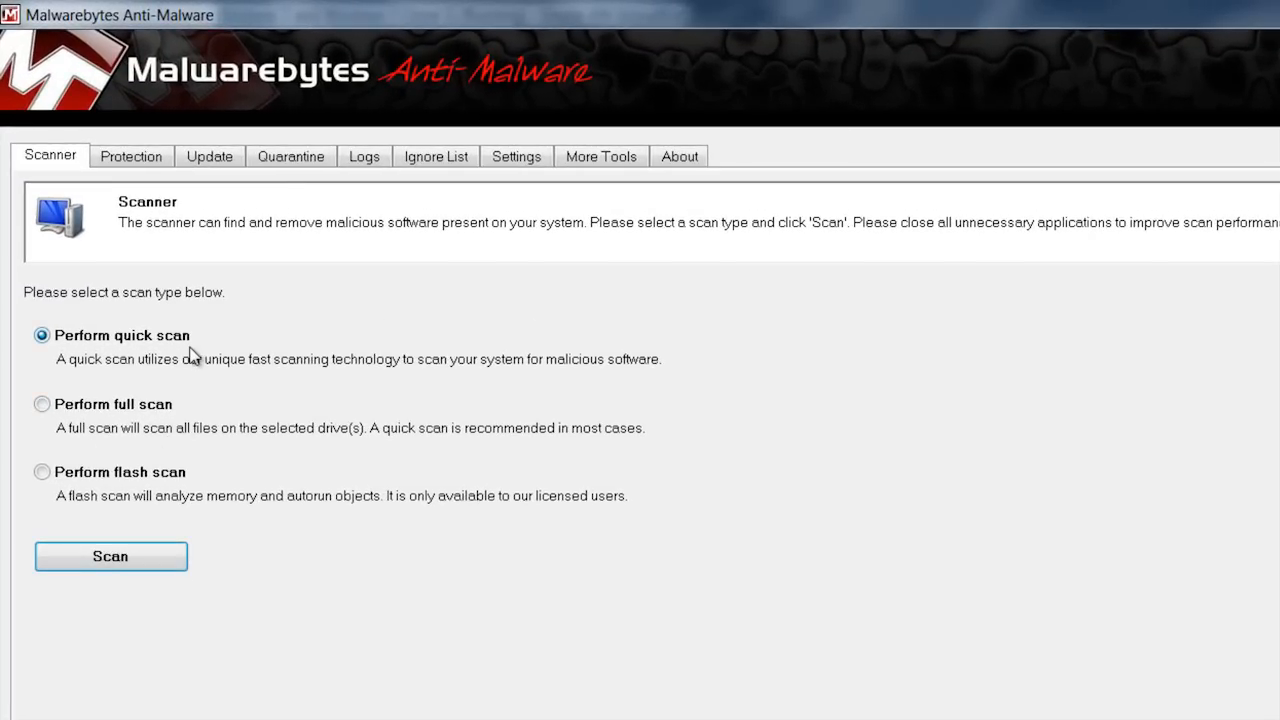
left_click(39, 404)
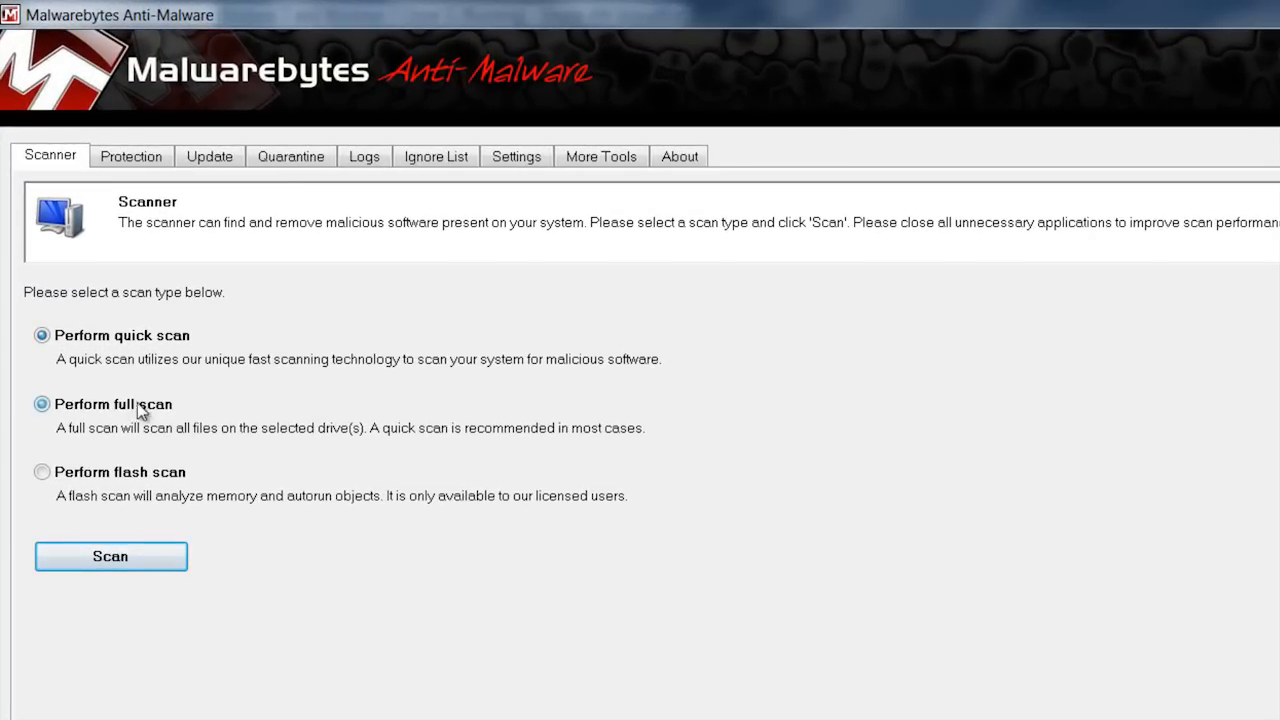